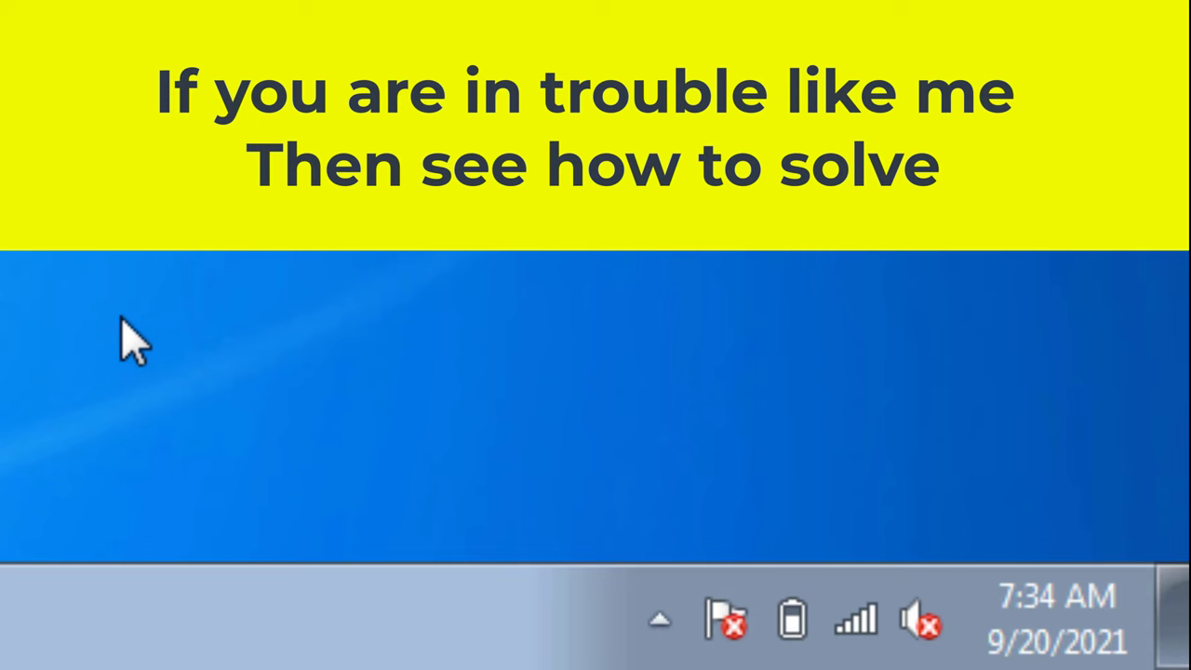
# Open the Sound settings' Playback tab showing disabled Speakers and Headphones
pyautogui.click(23, 654)
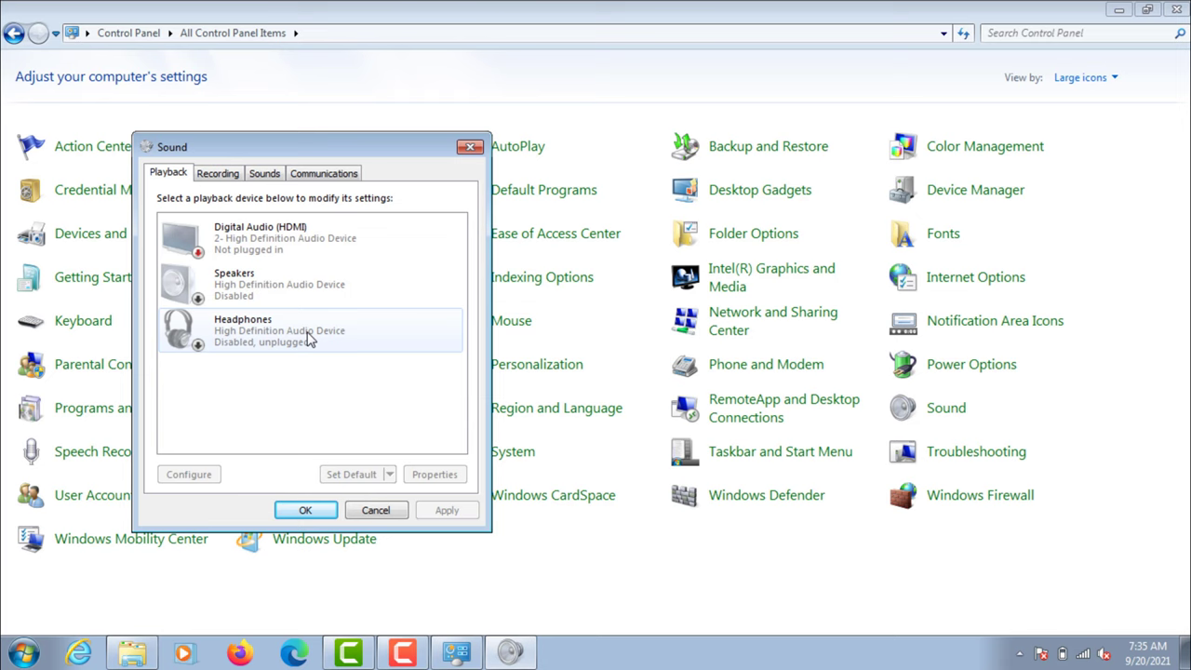
# Enable the disabled Speakers from their right-click menu in the Playback list
pyautogui.rightClick(233, 279)
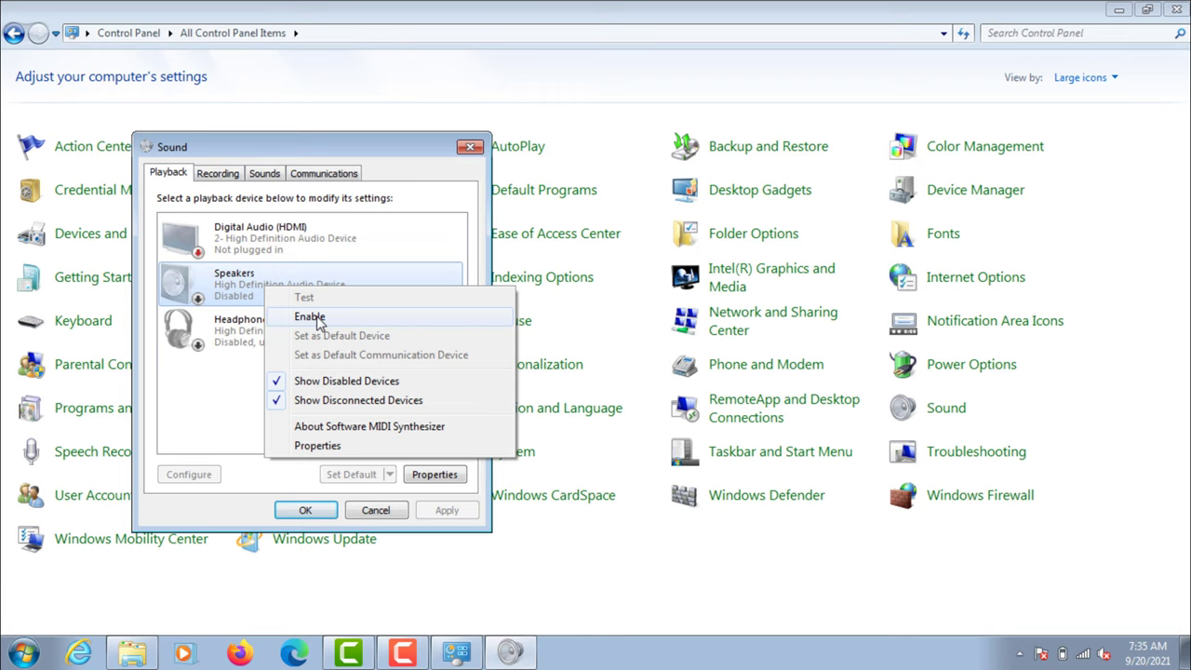
pyautogui.click(310, 316)
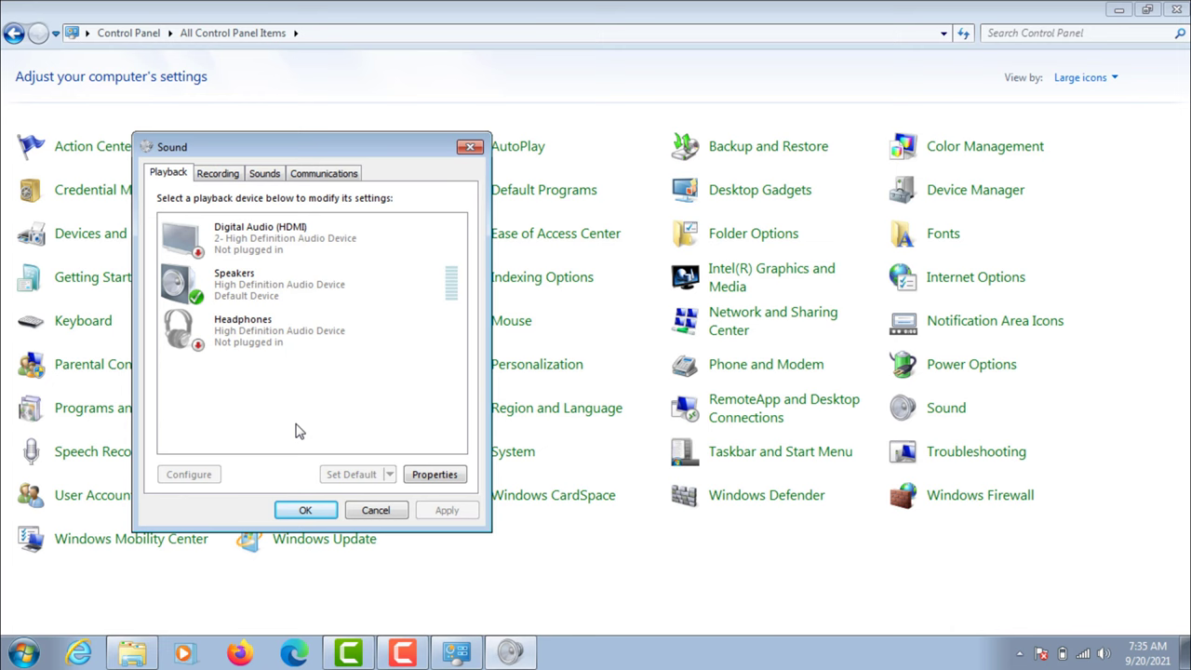
# Confirm the Sound dialog with OK and close the Control Panel window
pyautogui.rightClick(261, 284)
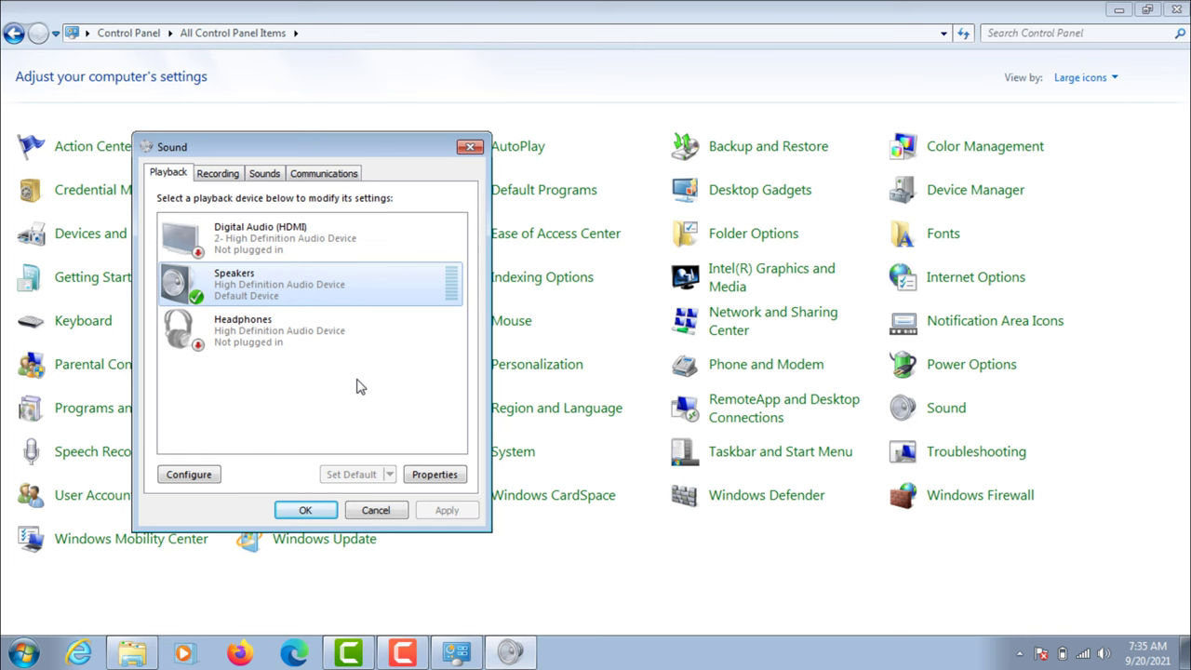
pyautogui.click(376, 510)
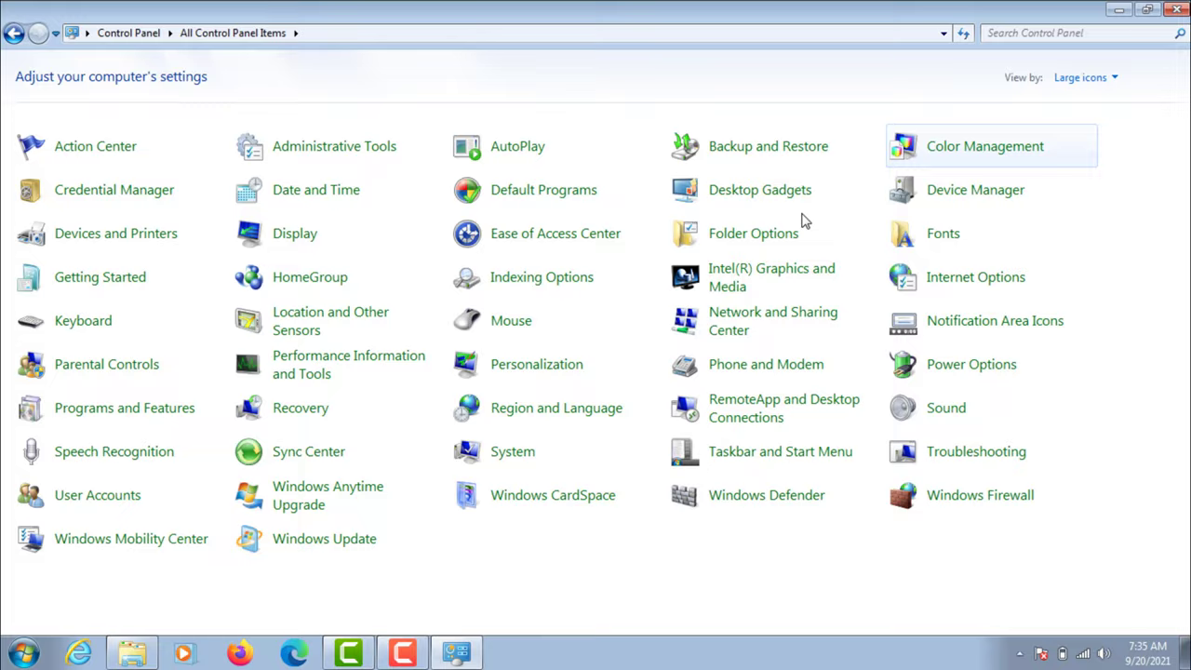
pyautogui.click(1176, 10)
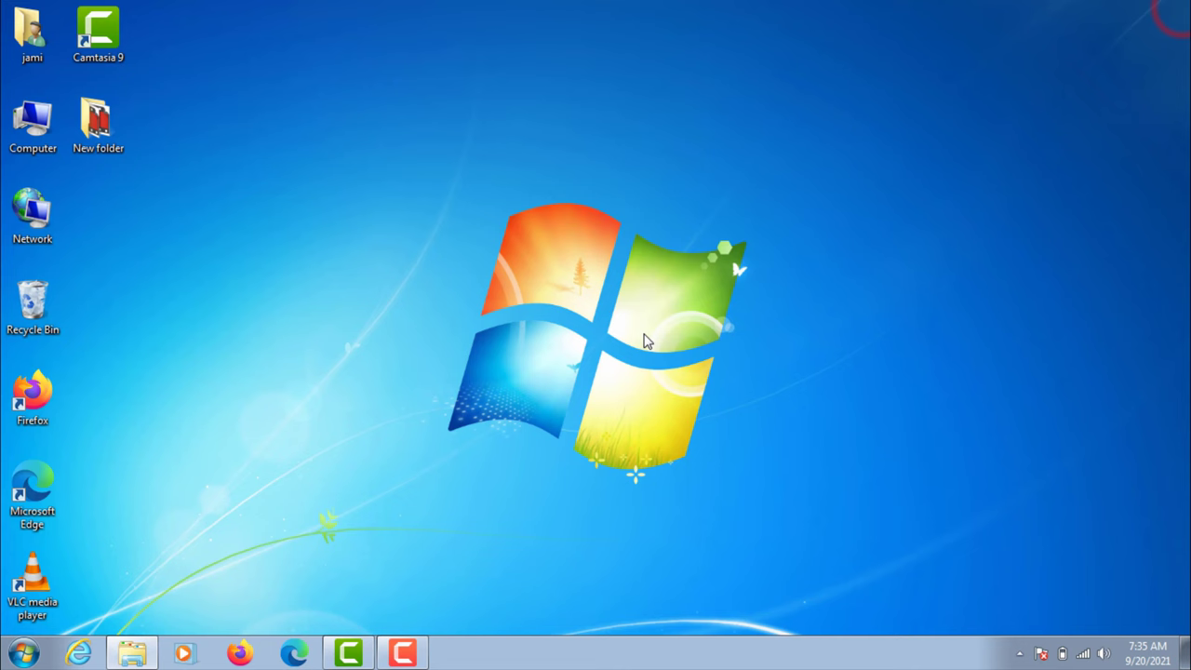
# Search 'dev' from the Start menu and open Device Manager from the results
pyautogui.click(23, 653)
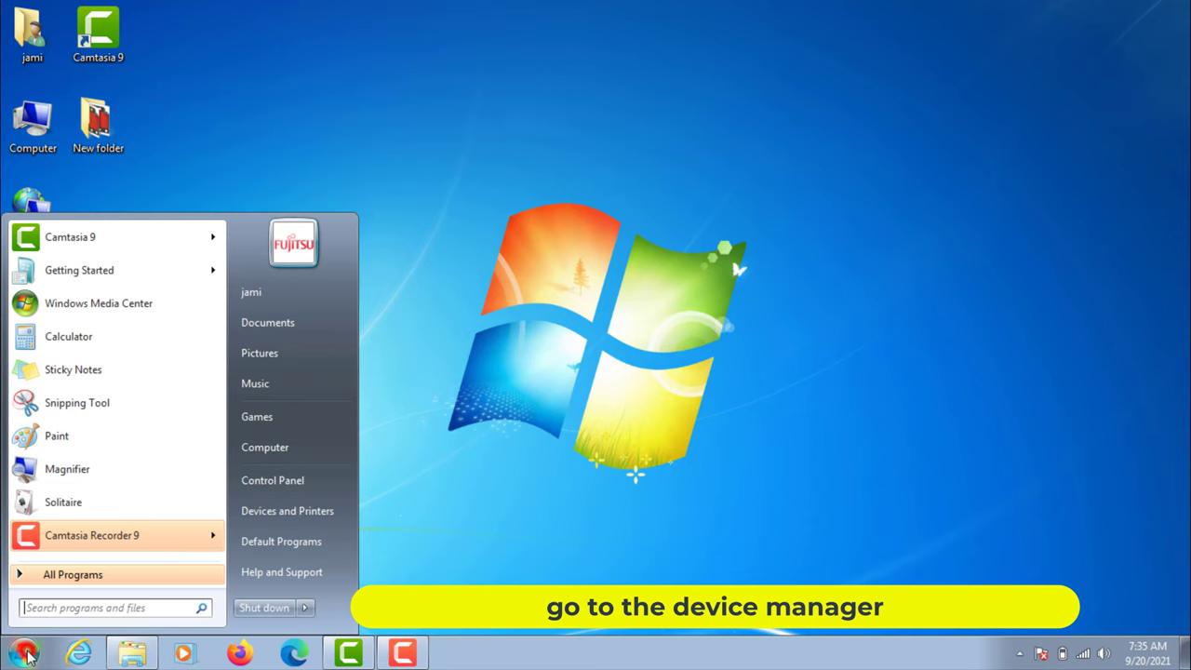
pyautogui.write('device m')
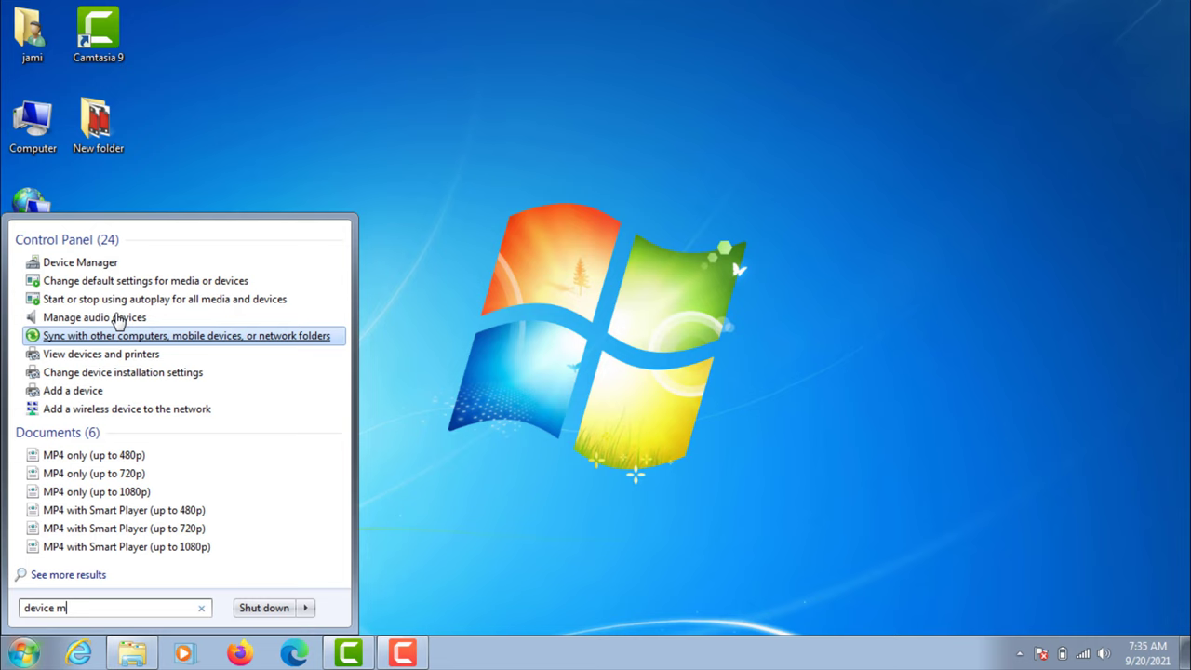
pyautogui.click(80, 261)
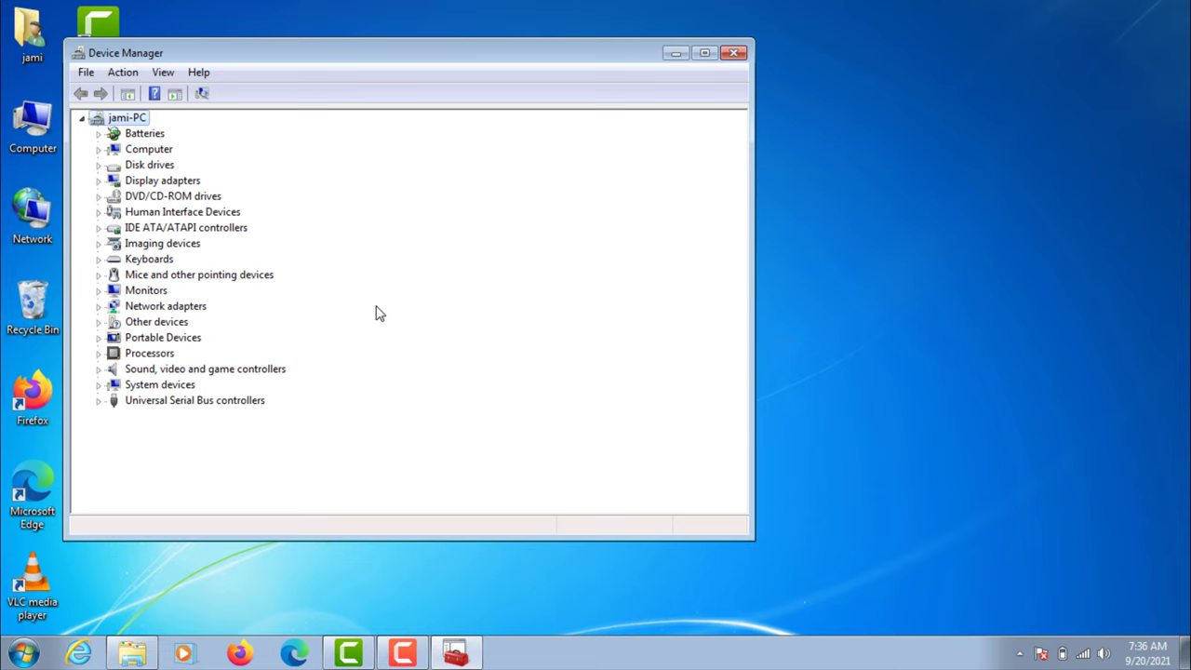
# Reinstall the High Definition Audio Device driver, accepting the warning and dismissing the success message
pyautogui.click(98, 369)
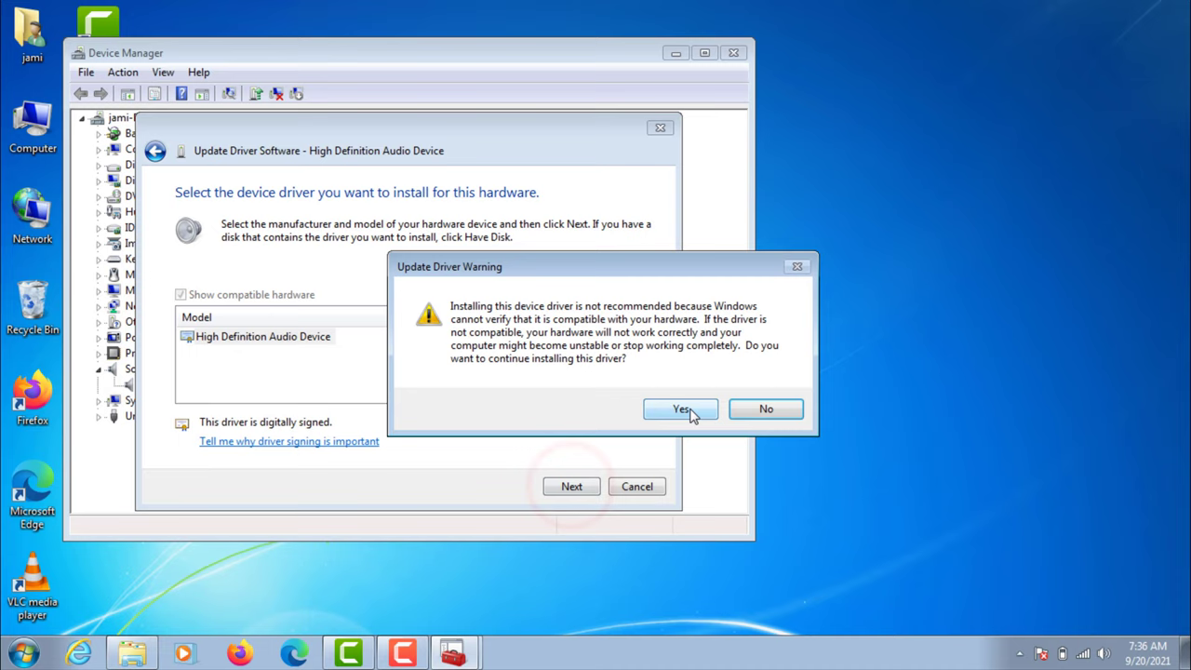
pyautogui.click(680, 409)
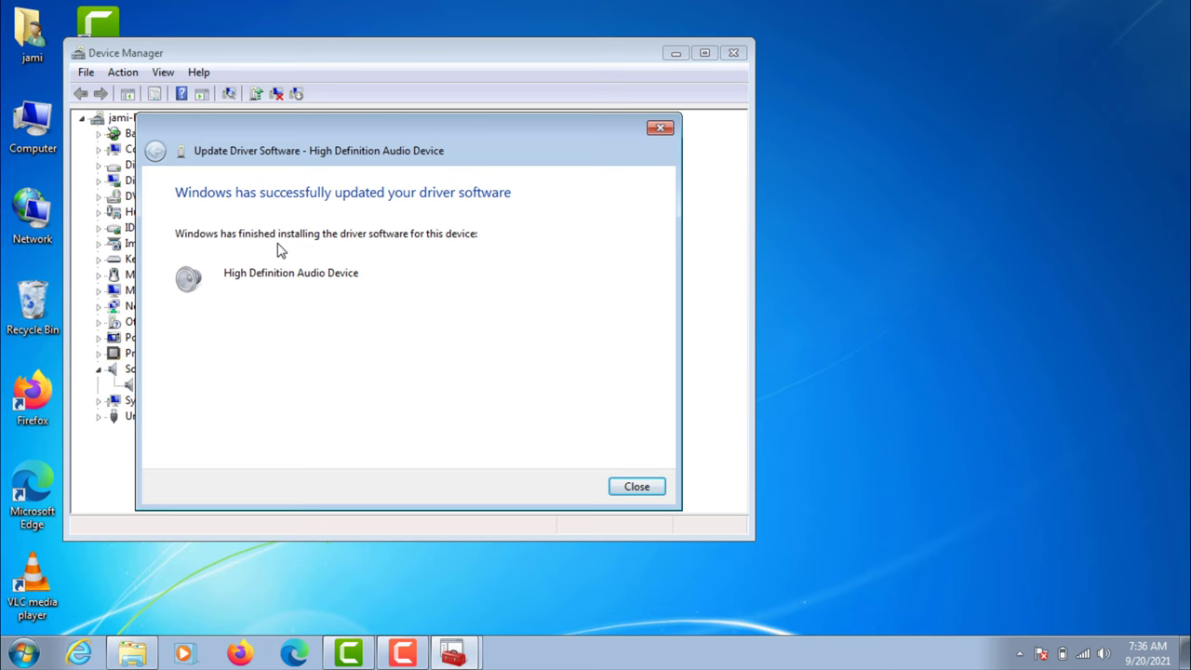
pyautogui.click(637, 486)
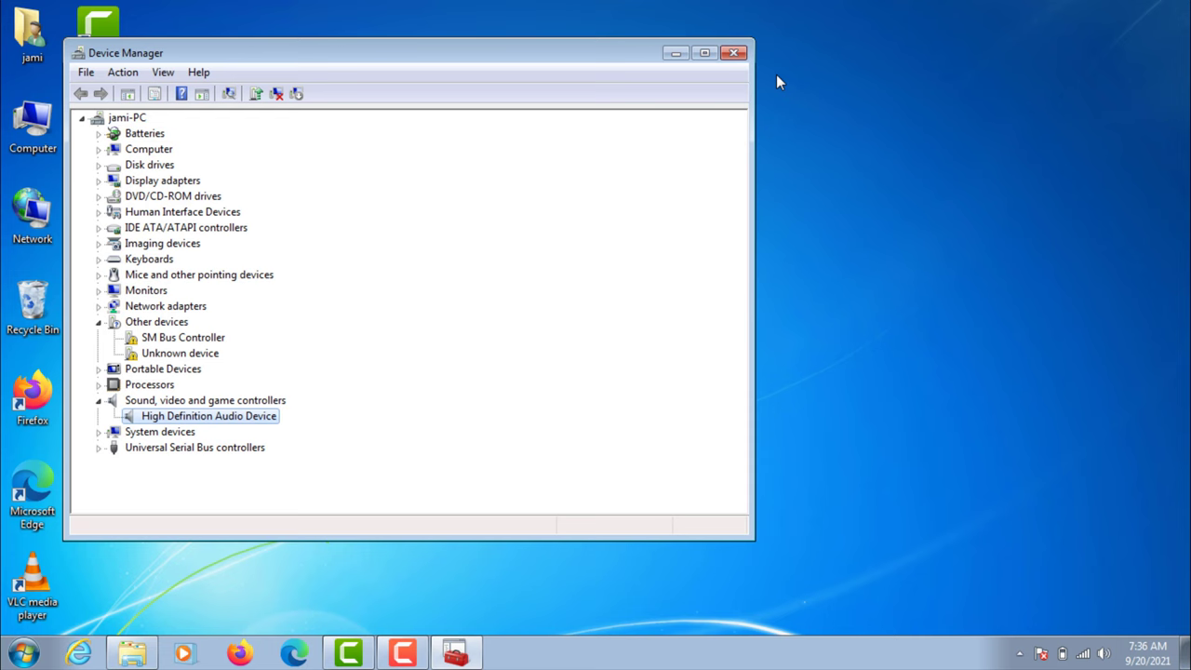